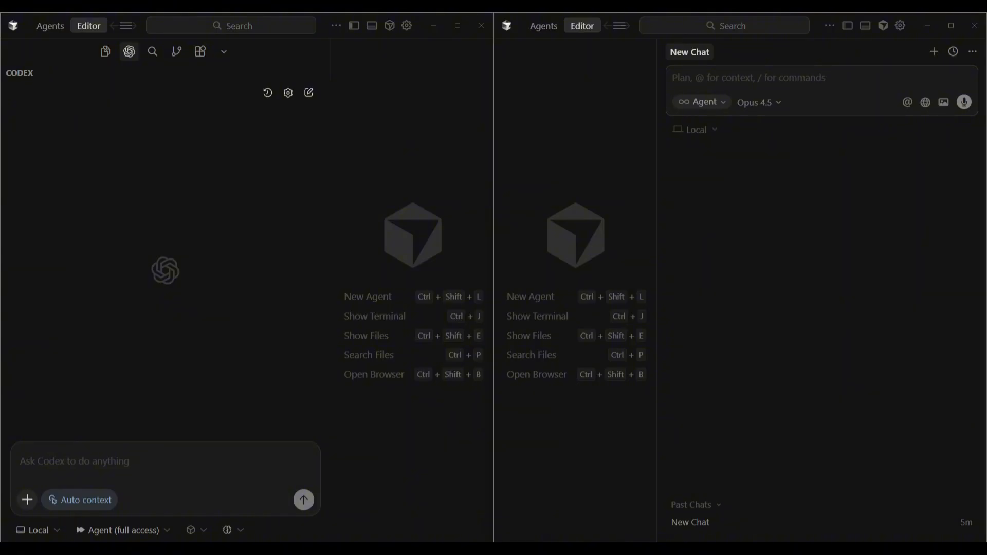
mouse_move(190, 530)
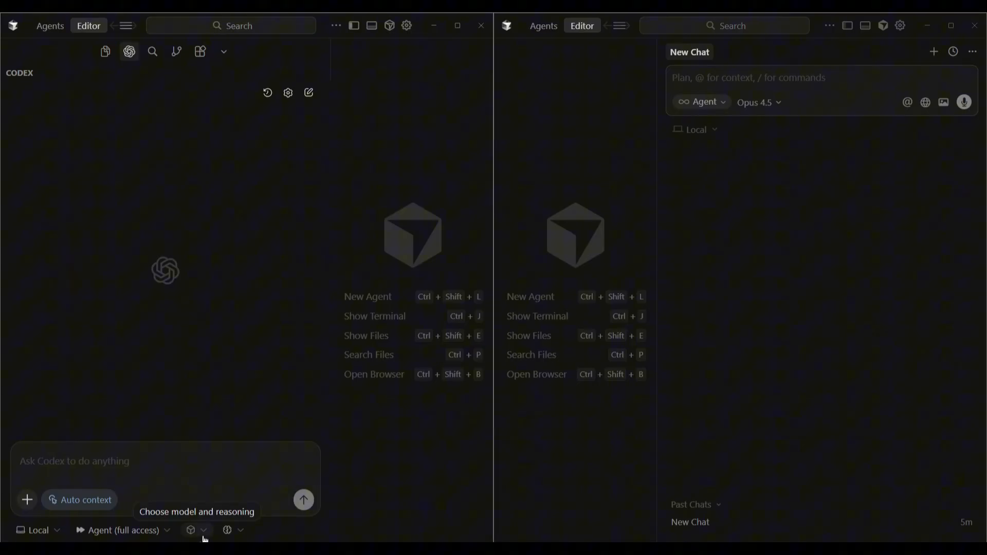
Step: Check the Codex agent's available models and keep GPT-5.1-Codex-Max
left_click(190, 530)
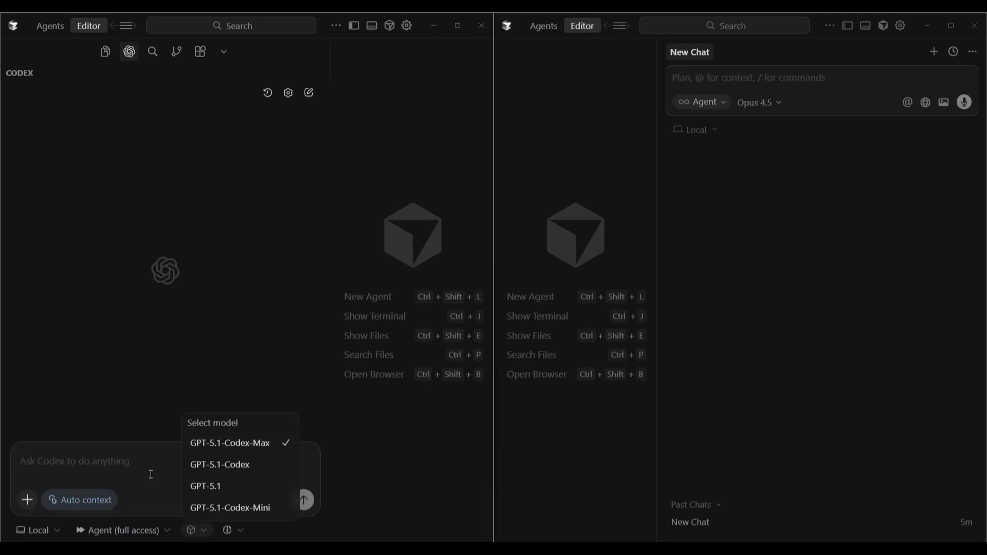
left_click(220, 250)
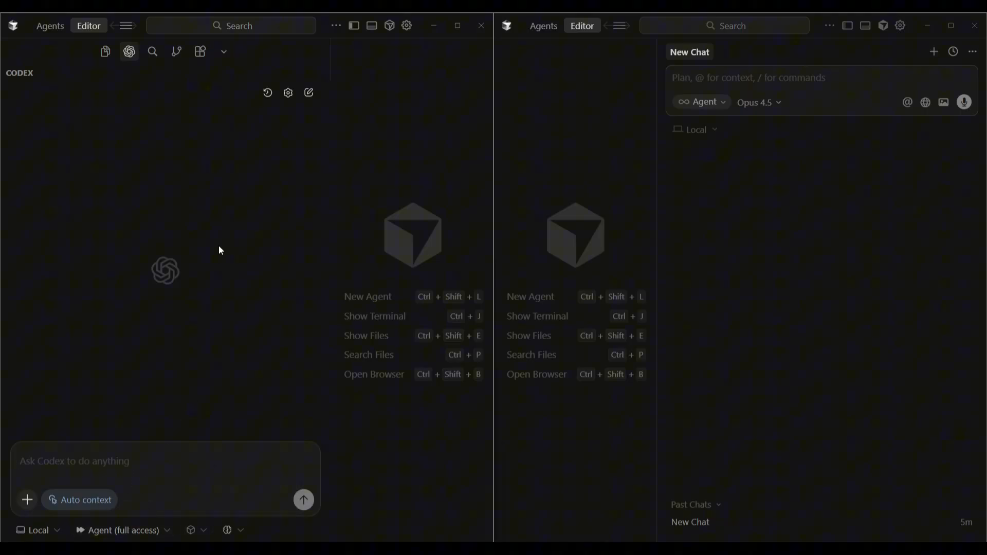
mouse_move(252, 236)
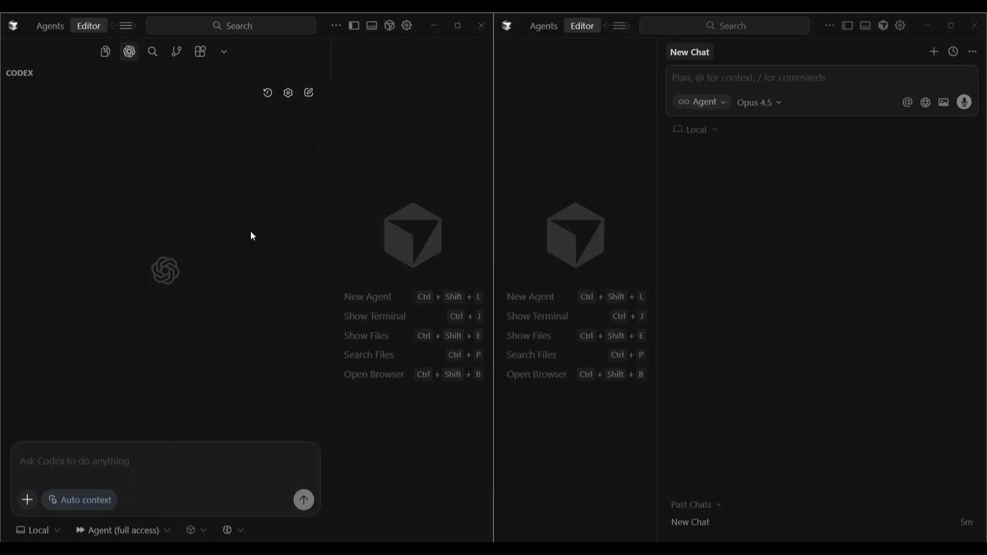
mouse_move(841, 225)
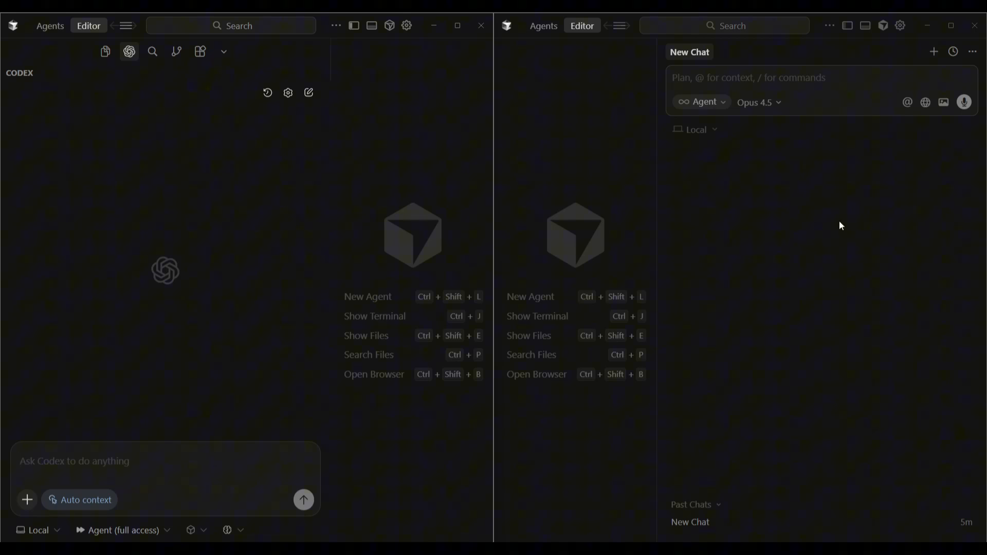
mouse_move(766, 122)
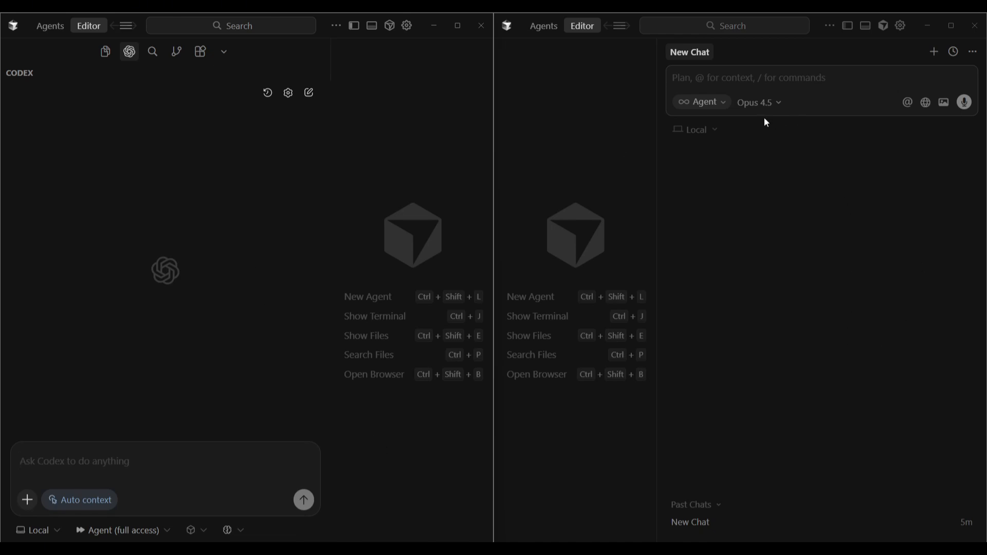
left_click(757, 101)
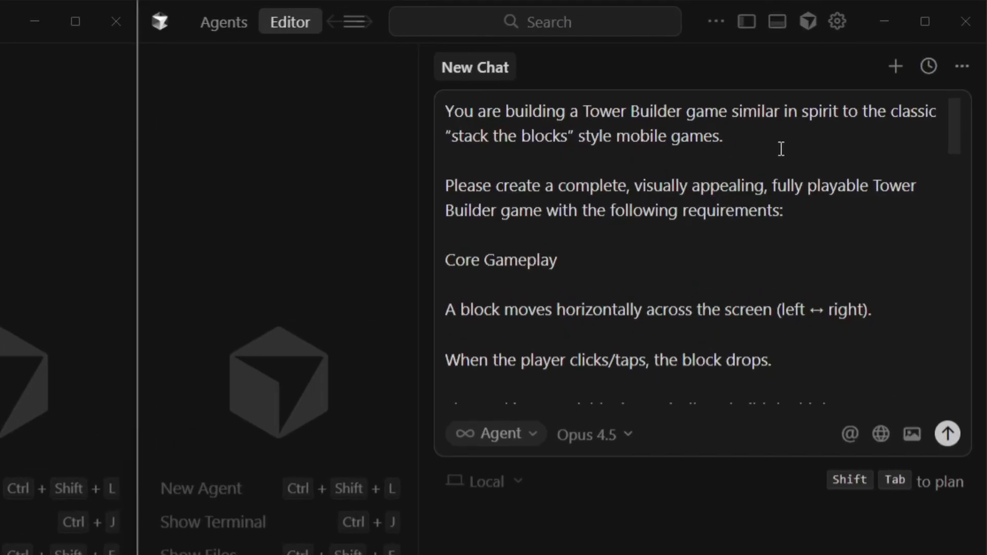
mouse_move(794, 147)
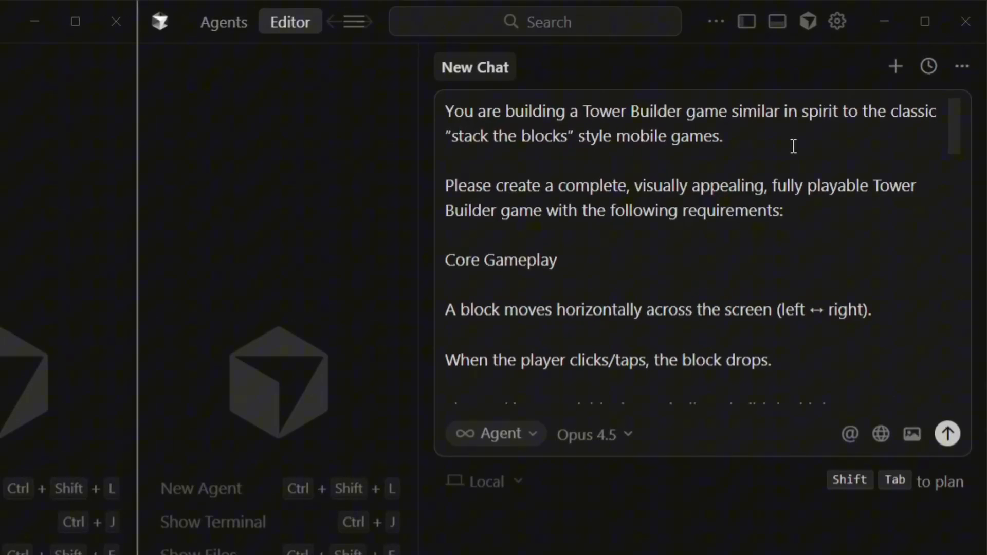
mouse_move(741, 241)
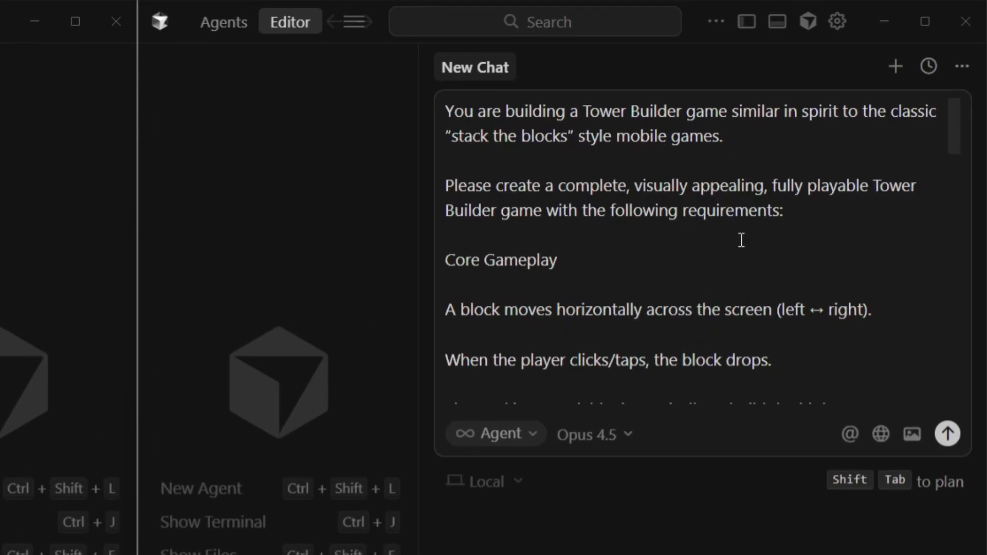
mouse_move(751, 244)
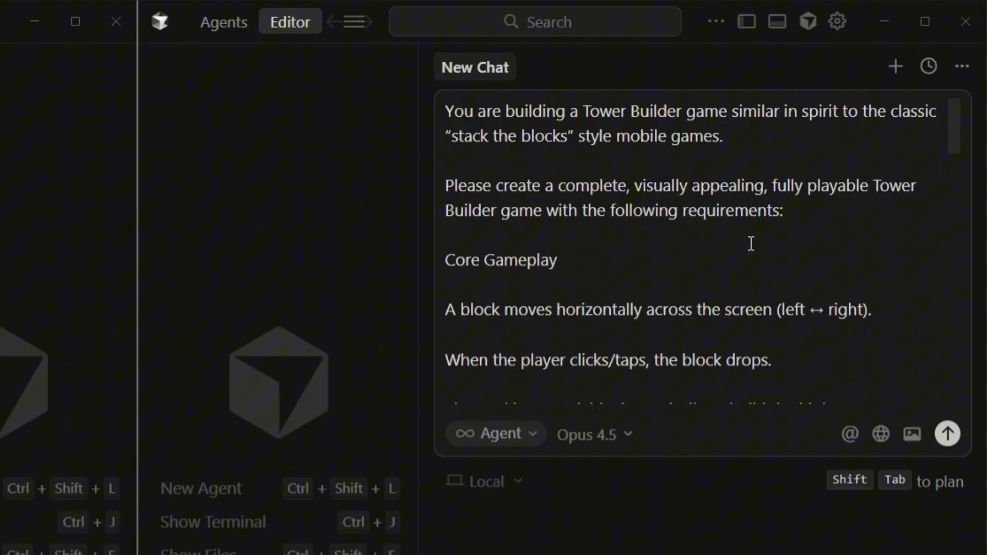
mouse_move(736, 252)
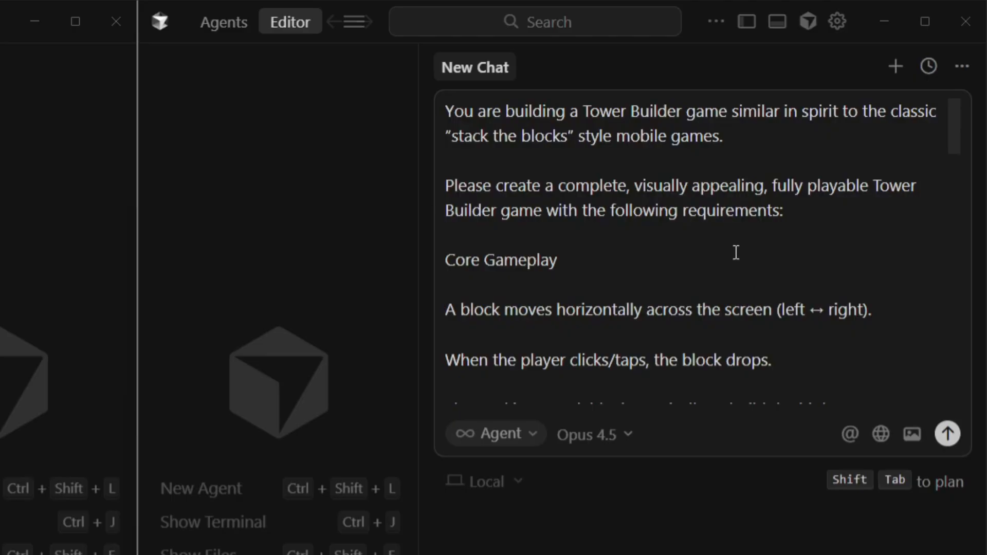
Step: Follow the agent's Neon Tower browser test until Game Over shows a record of 10
scroll("down", 3)
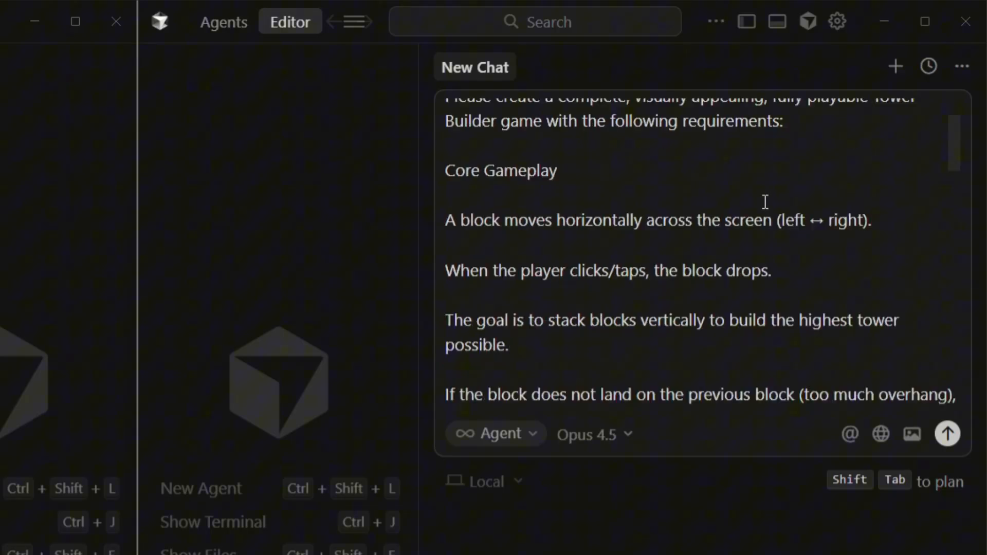
scroll("down", 3)
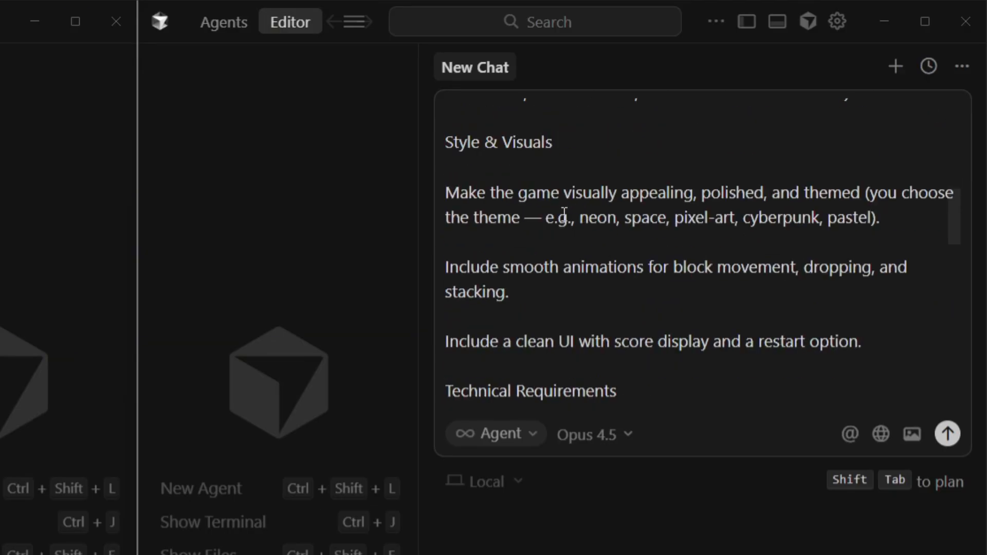
mouse_move(570, 165)
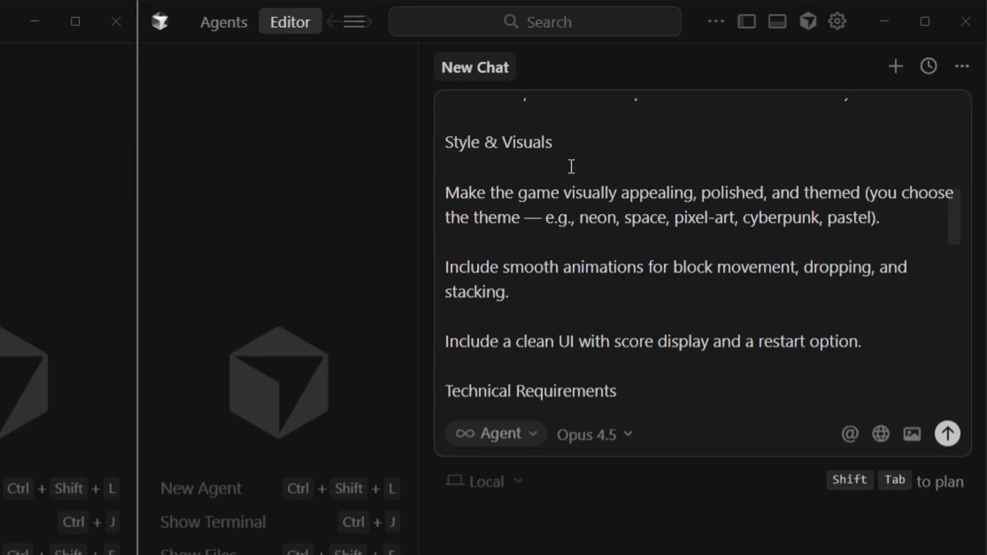
scroll("down", 3)
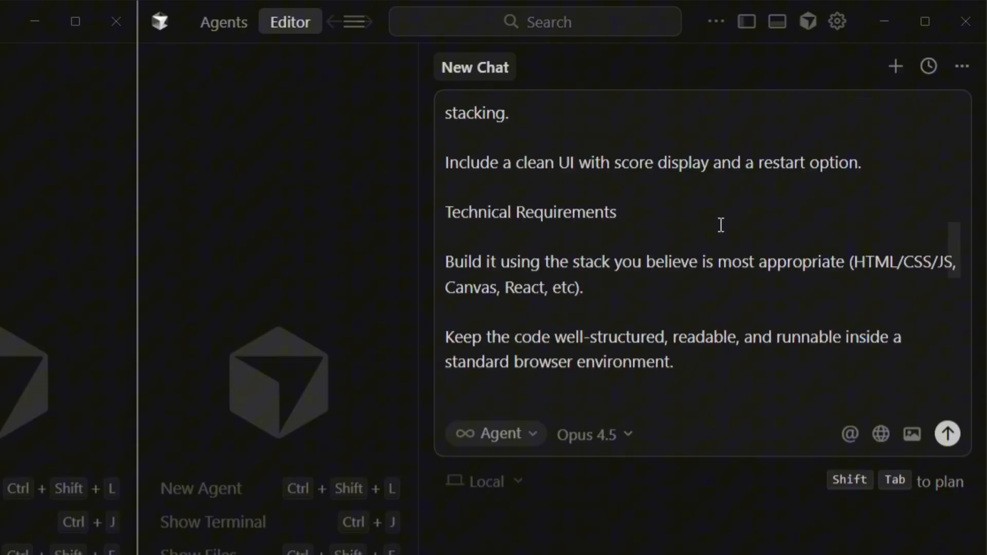
scroll("down", 3)
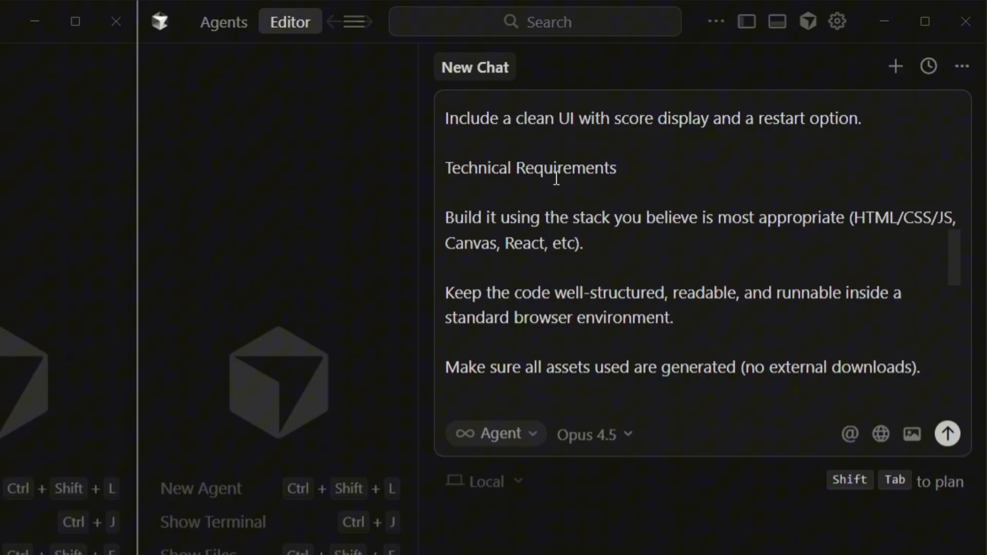
scroll("down", 3)
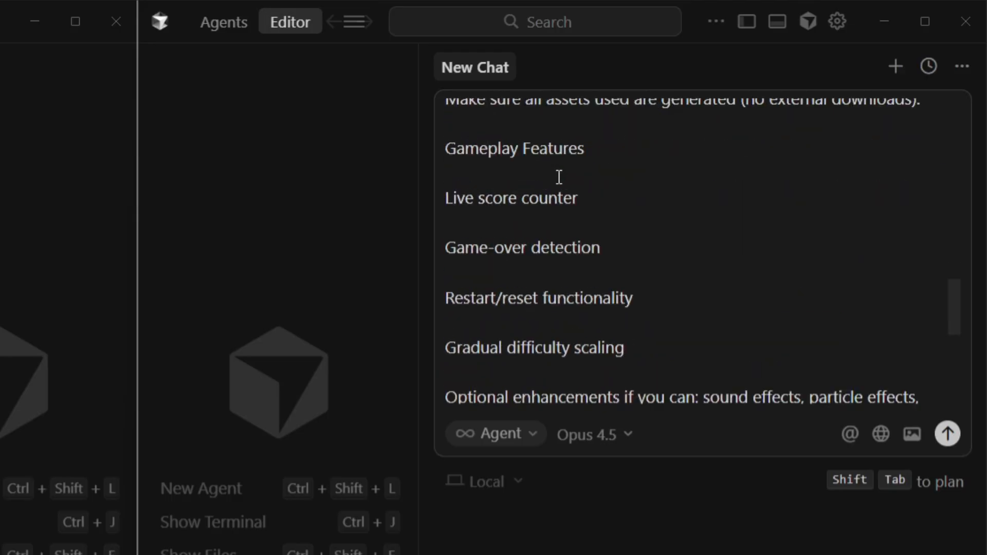
scroll("down", 3)
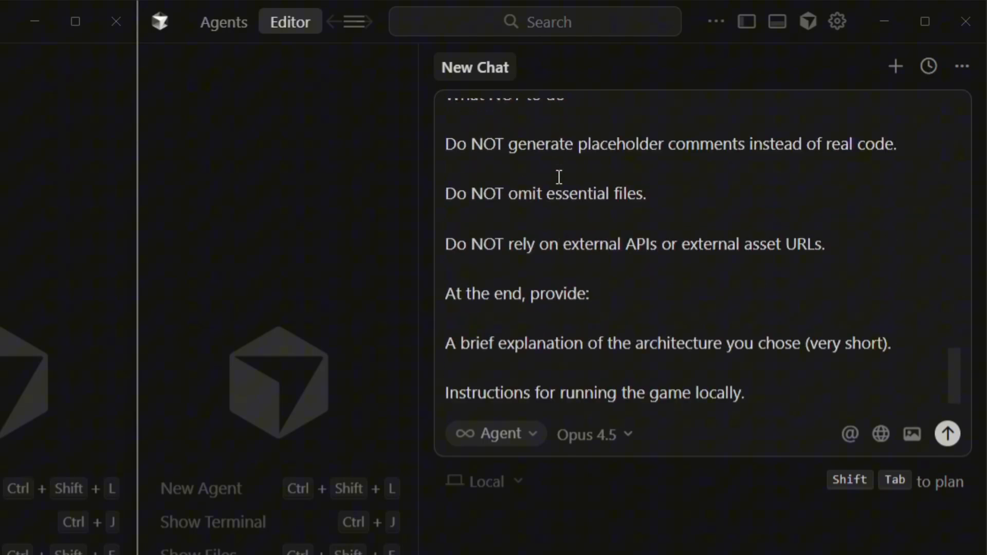
mouse_move(547, 231)
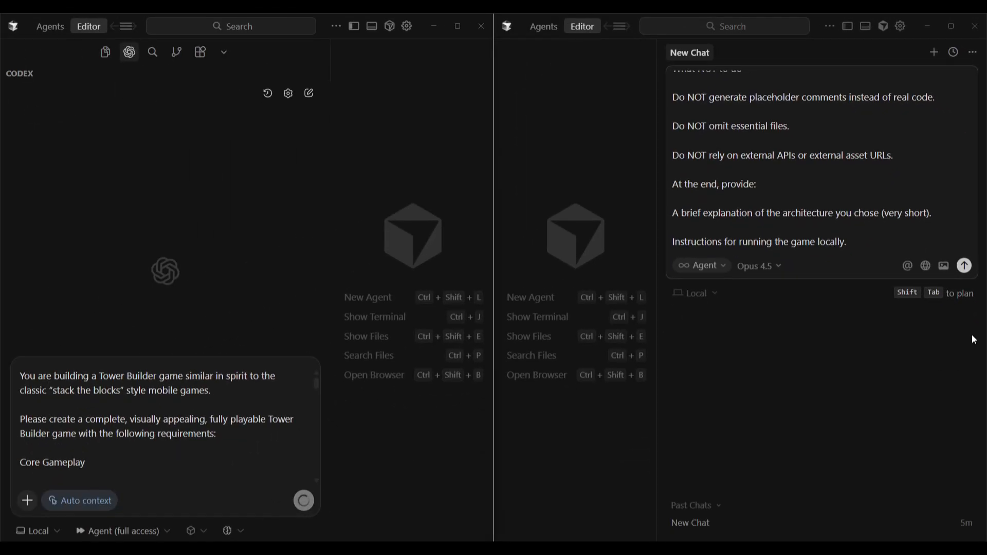
left_click(964, 265)
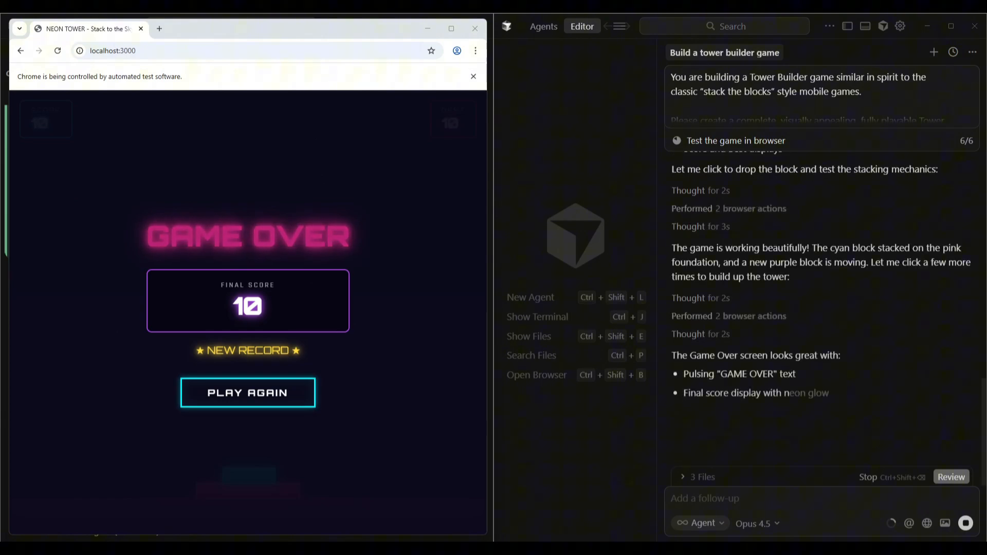
scroll("down", 3)
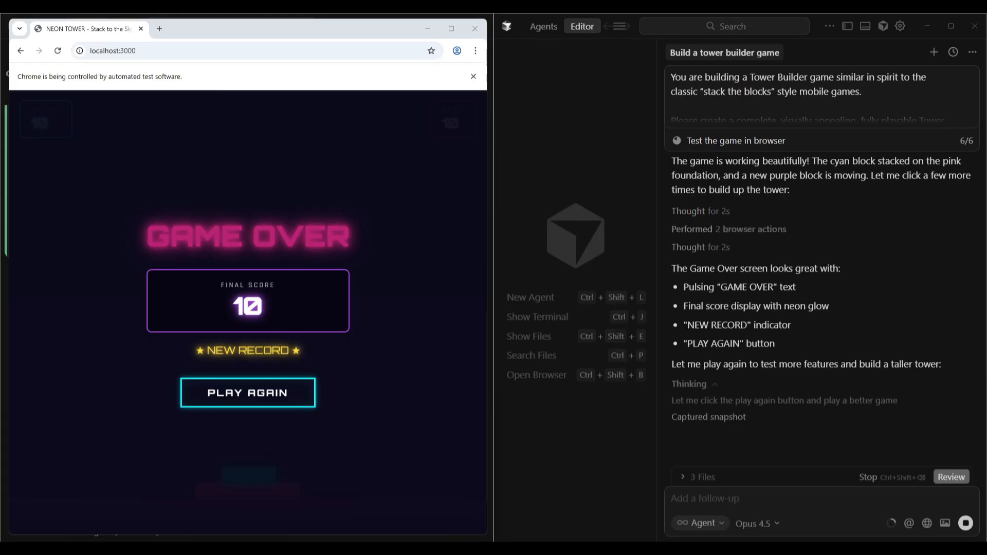
left_click(248, 393)
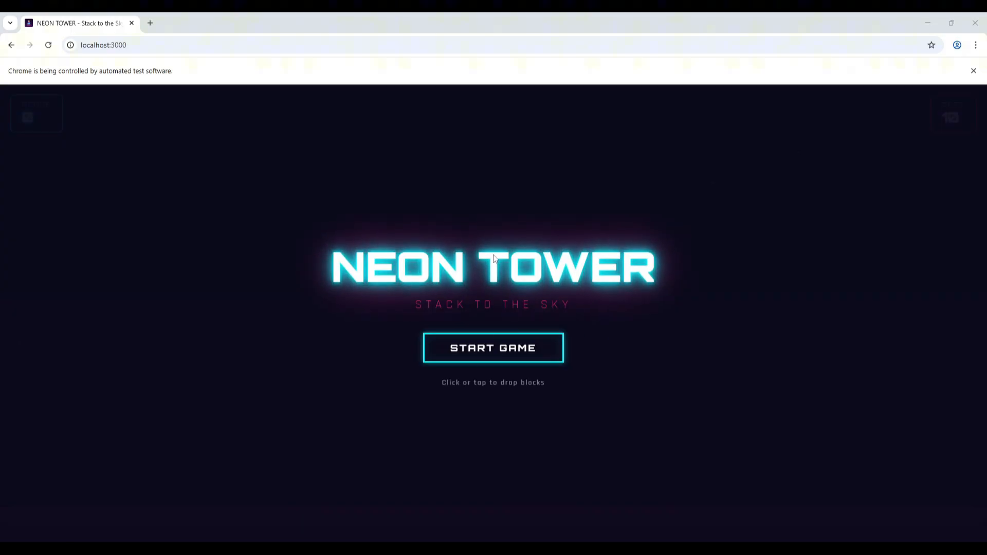
mouse_move(485, 182)
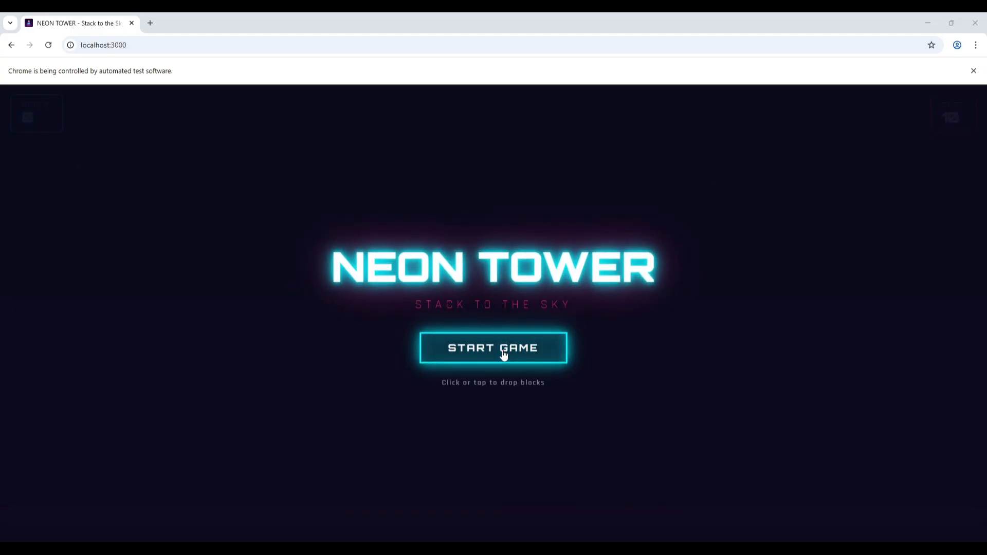
Step: Start Neon Tower and drop cyan, orange and further blocks into a staircase tower
left_click(493, 348)
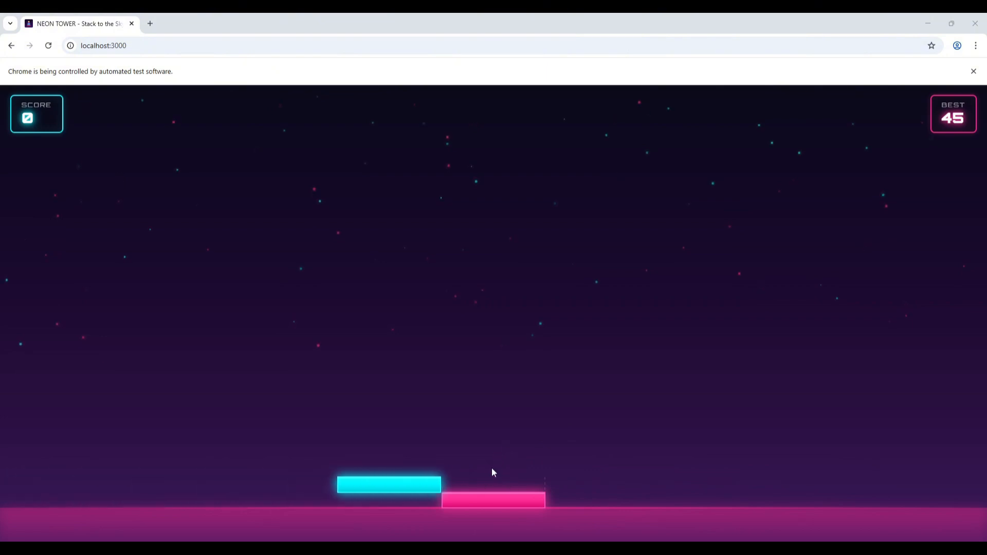
left_click(493, 472)
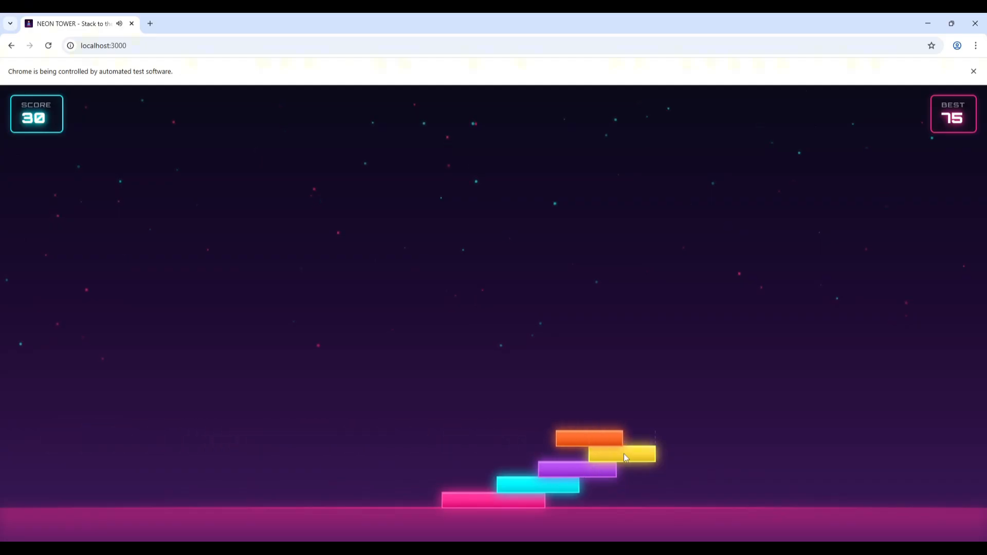
left_click(623, 457)
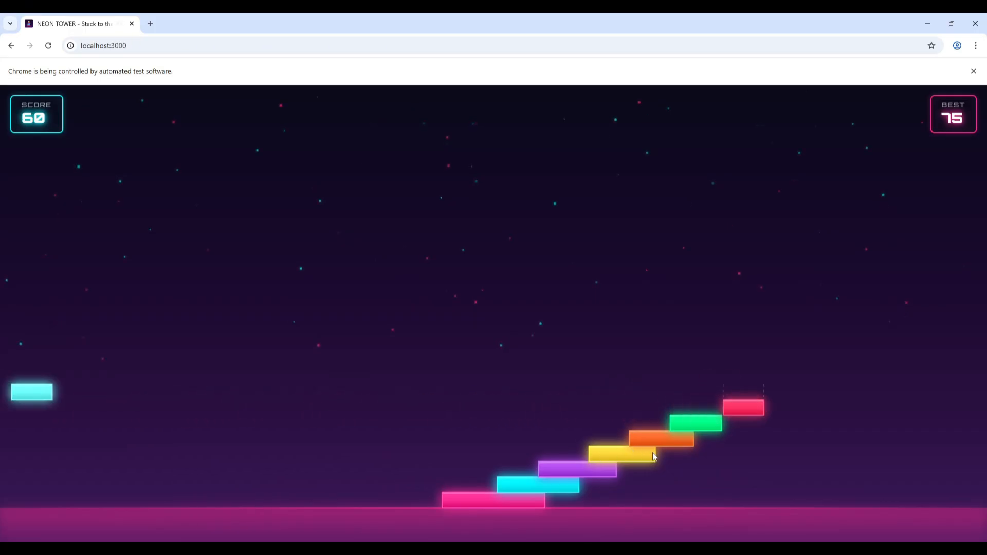
left_click(653, 456)
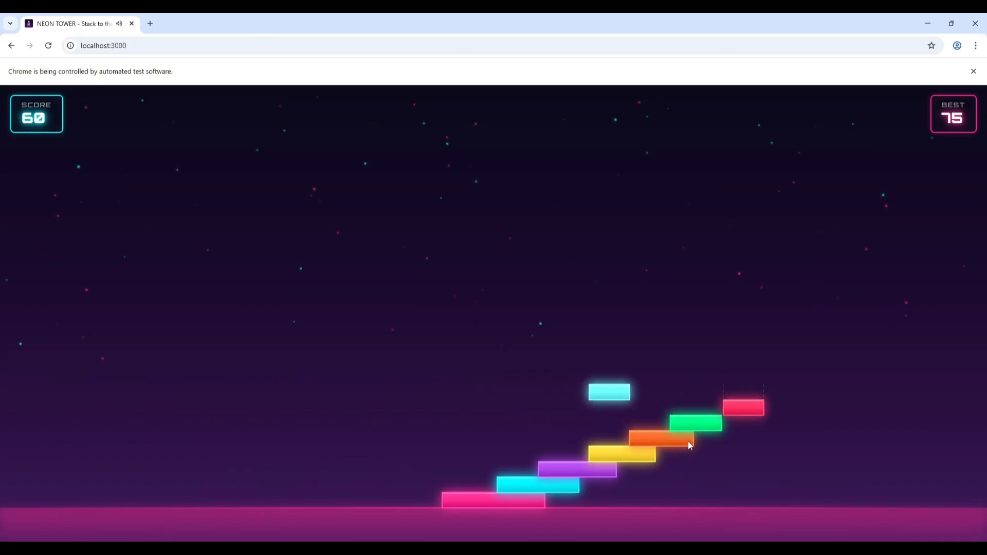
left_click(609, 393)
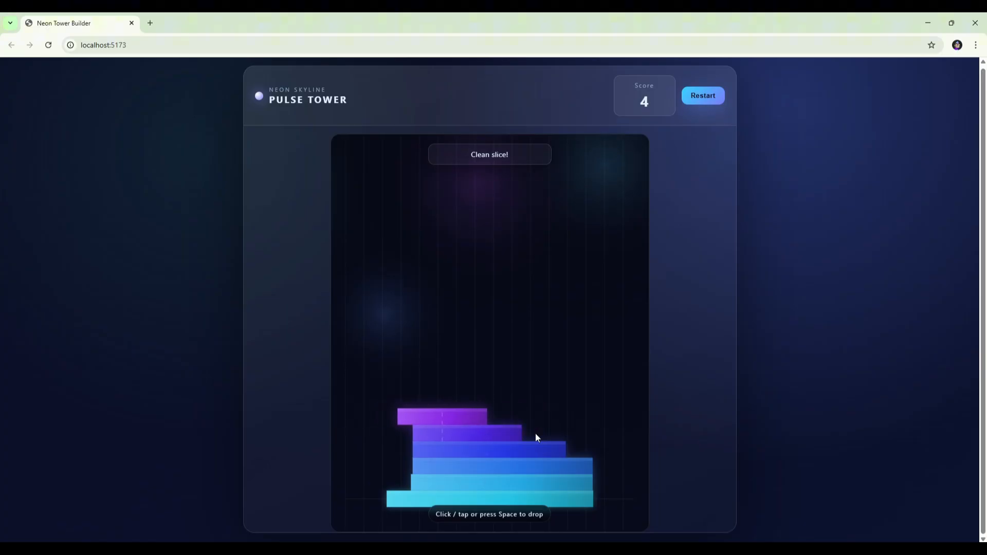
Step: Drop a Pulse Tower block that misses, ending the game at 7 stacked
left_click(489, 440)
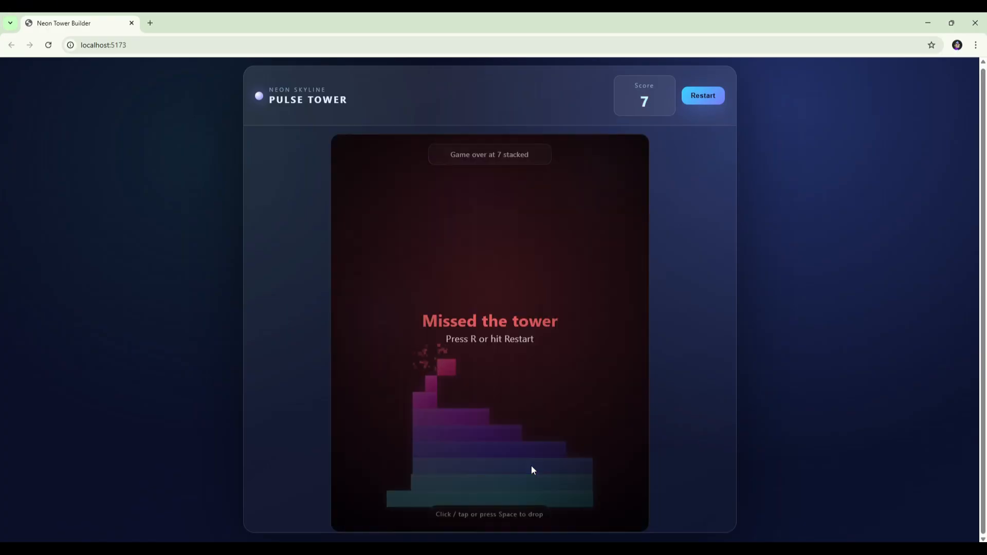
mouse_move(427, 392)
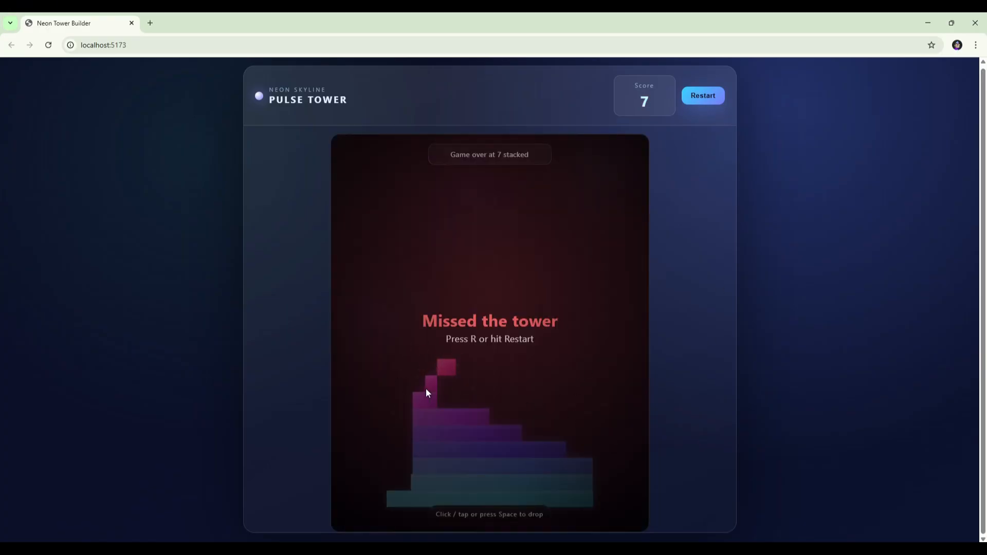
mouse_move(544, 448)
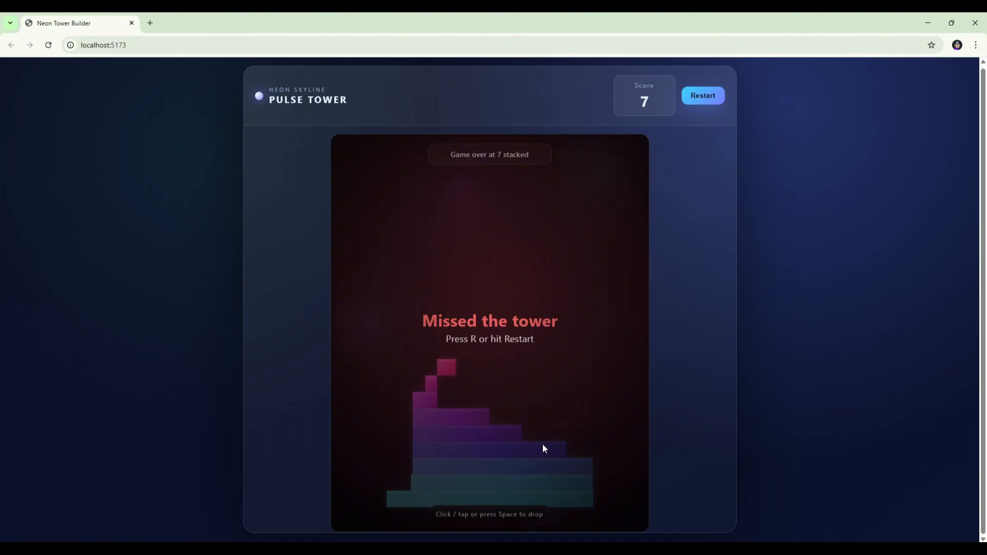
Step: Restart Pulse Tower and drop blocks onto a taller pink-and-cyan tower
left_click(703, 95)
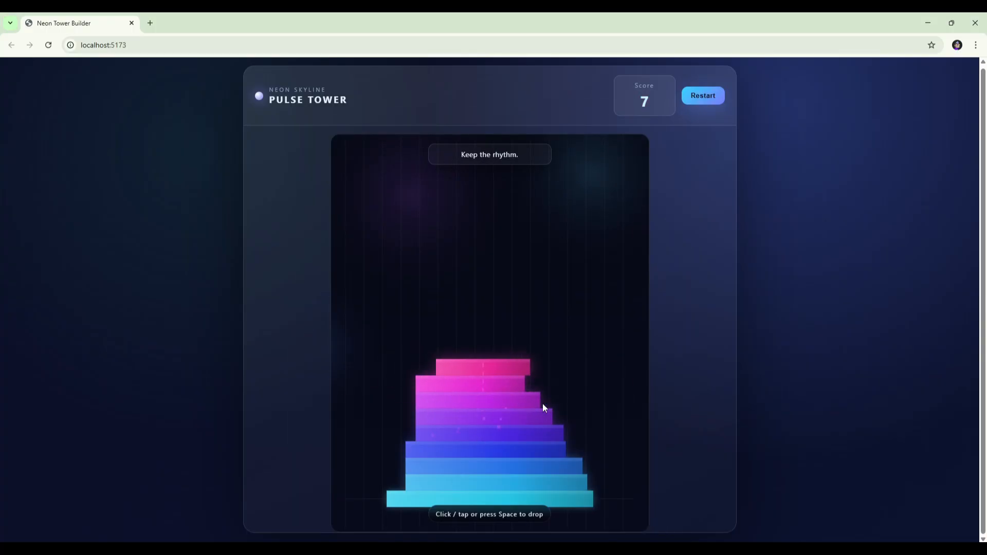
left_click(489, 409)
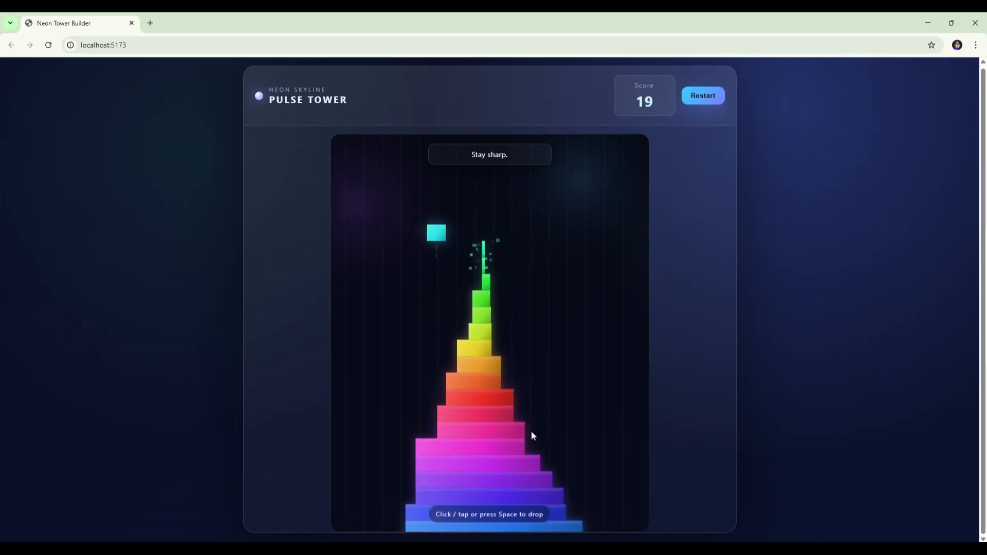
left_click(489, 315)
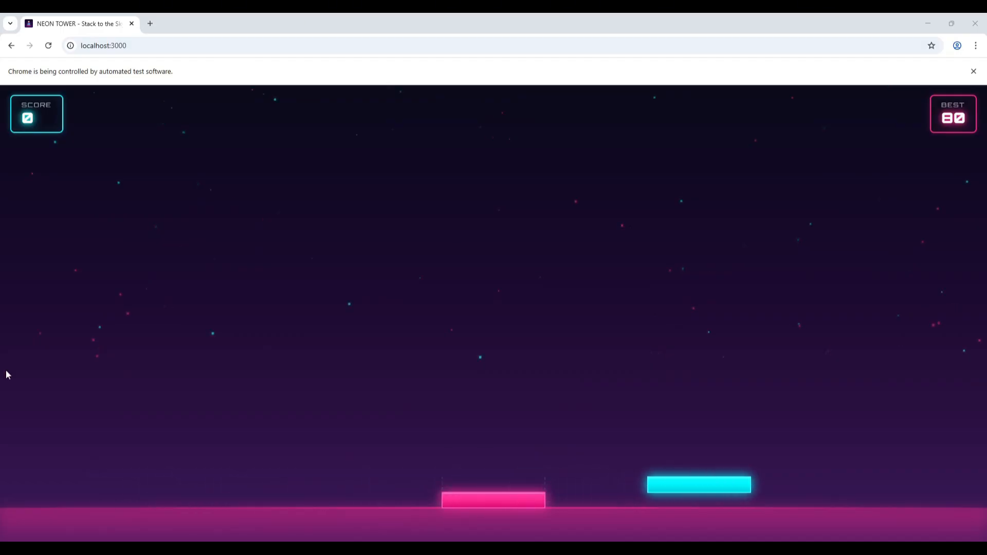
mouse_move(157, 502)
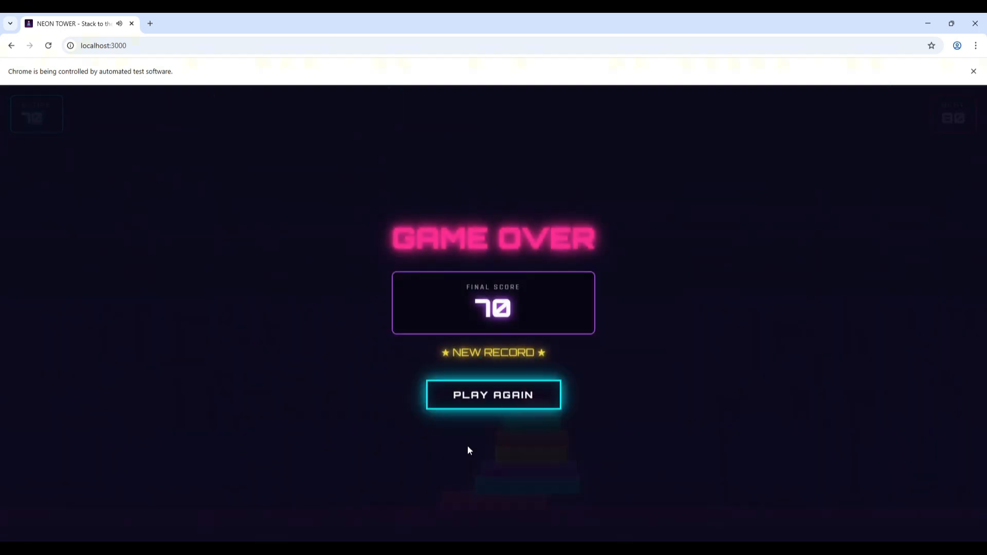
mouse_move(611, 433)
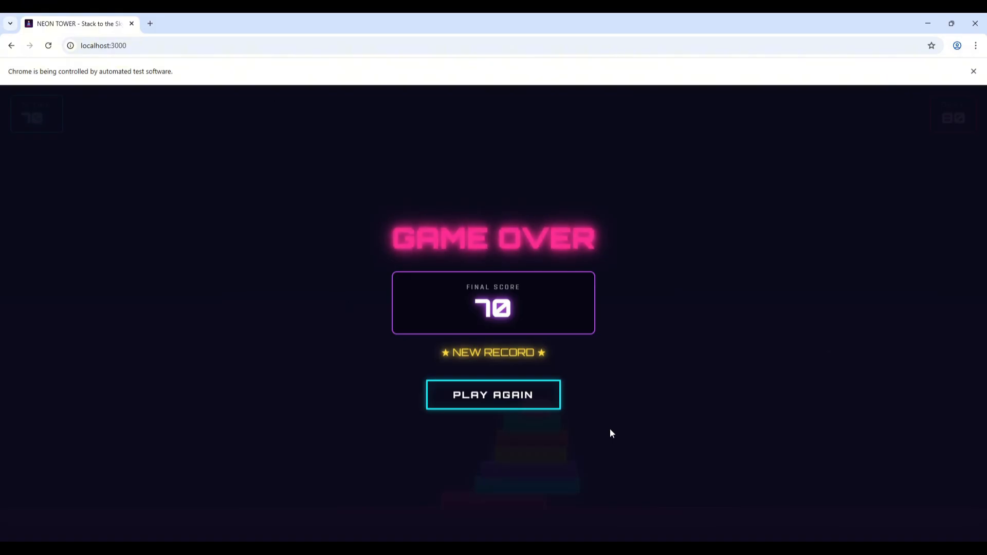
left_click(493, 395)
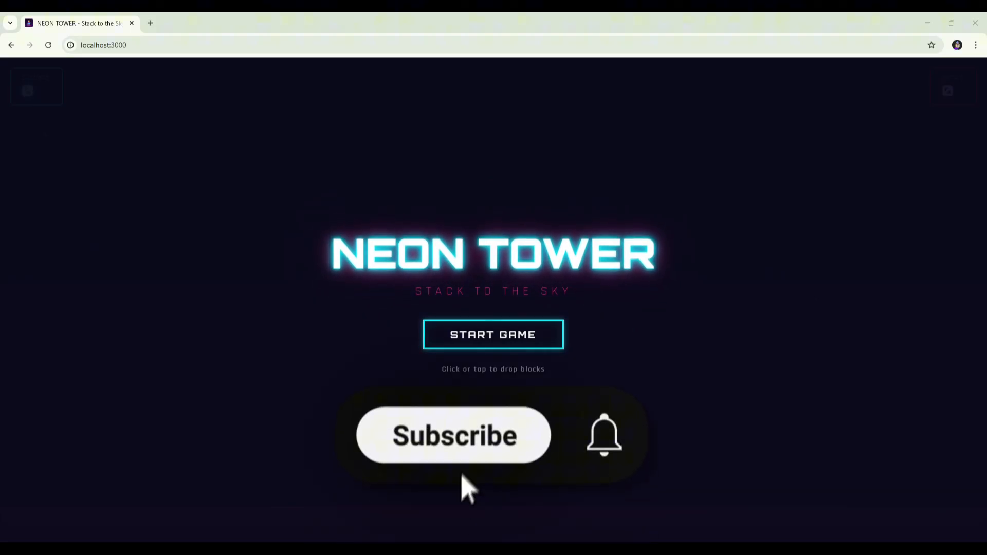
left_click(454, 435)
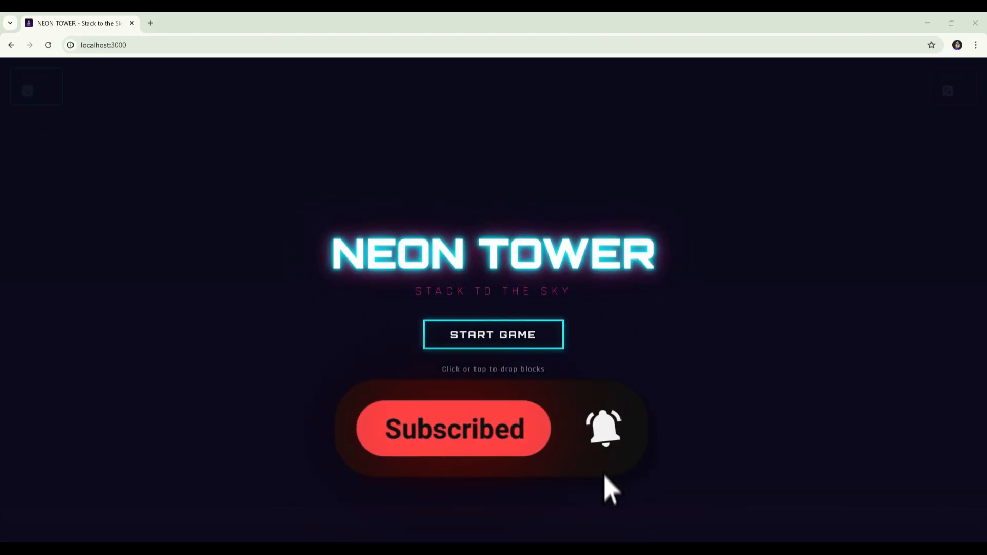